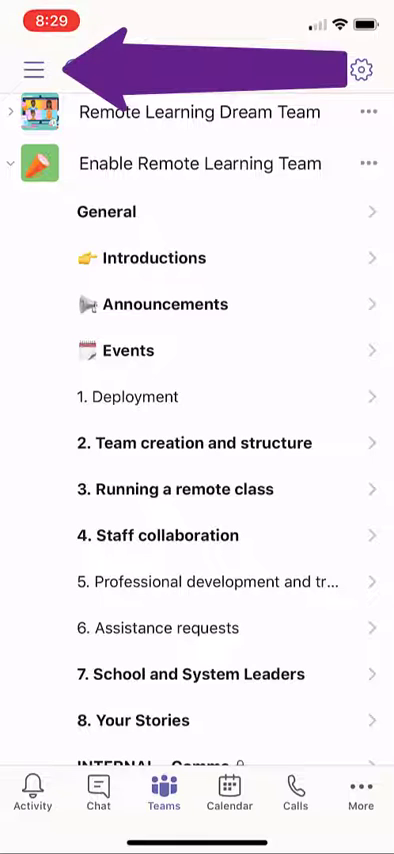
Step: Open Notifications from the side menu to show delivery and quiet hours settings
{"action": "left_click", "coordinate": [35, 68]}
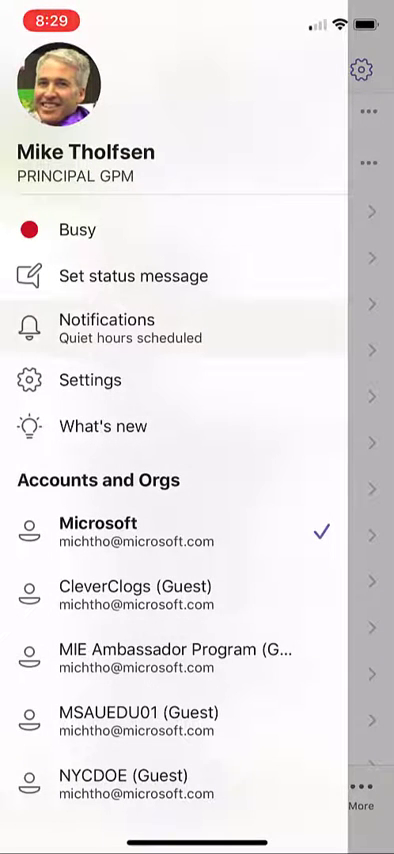
{"action": "left_click", "coordinate": [106, 320]}
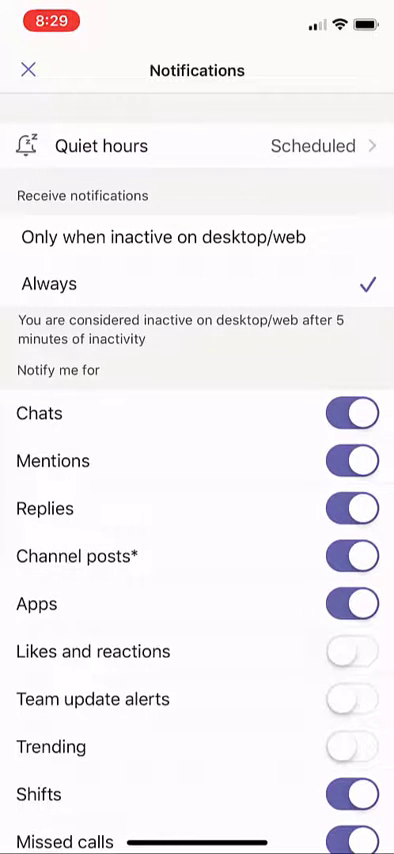
Step: Turn Quiet days on then off again, and leave Daily quiet hours off
{"action": "left_click", "coordinate": [197, 146]}
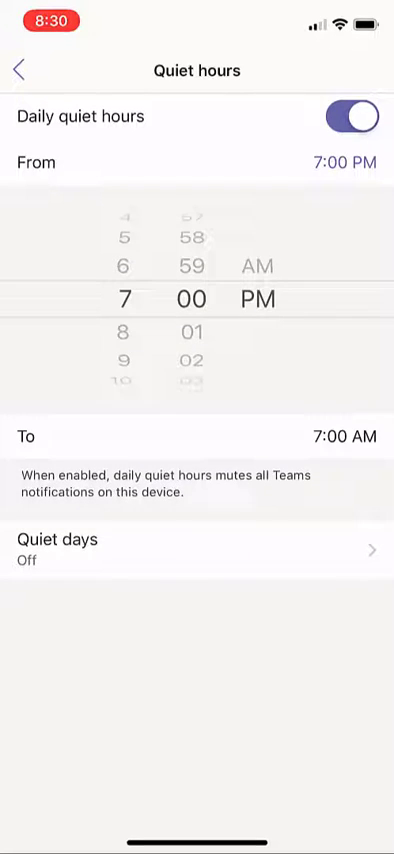
{"action": "left_click", "coordinate": [196, 548]}
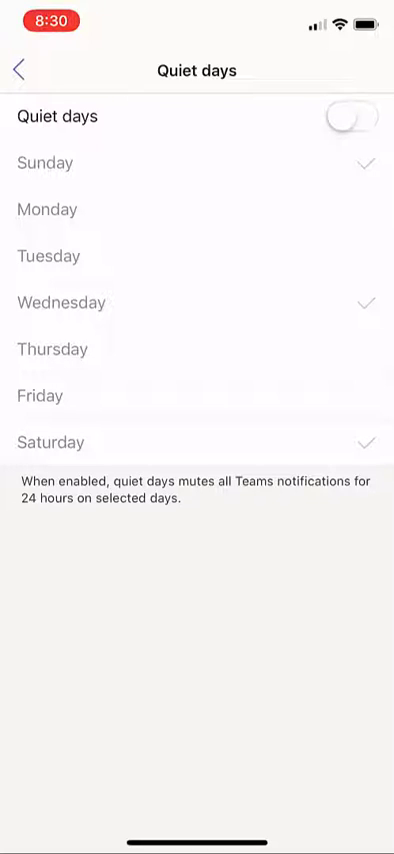
{"action": "left_click", "coordinate": [351, 116]}
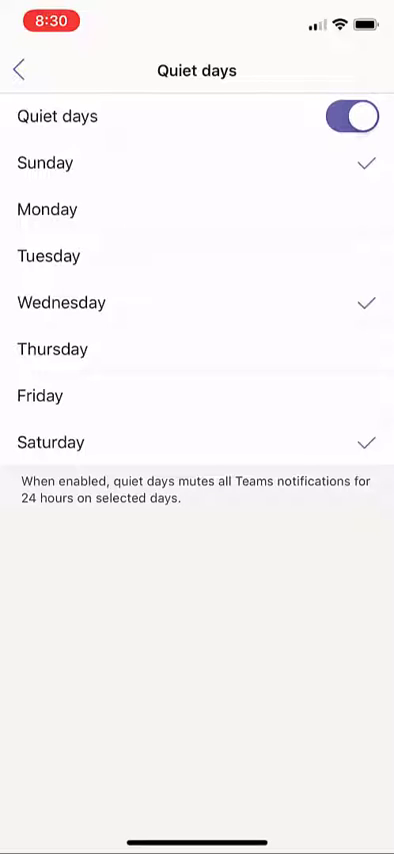
{"action": "left_click", "coordinate": [351, 116]}
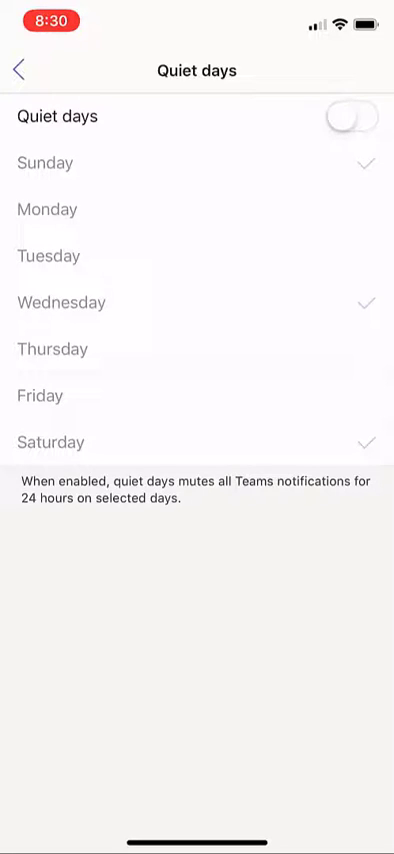
{"action": "left_click", "coordinate": [15, 69]}
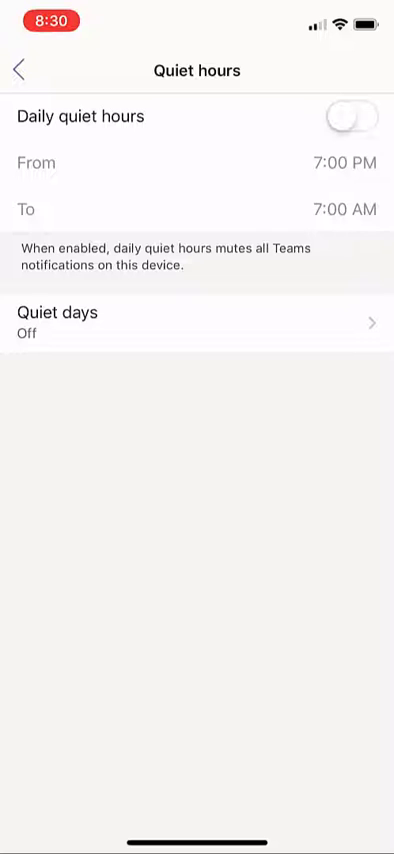
{"action": "left_click", "coordinate": [15, 69]}
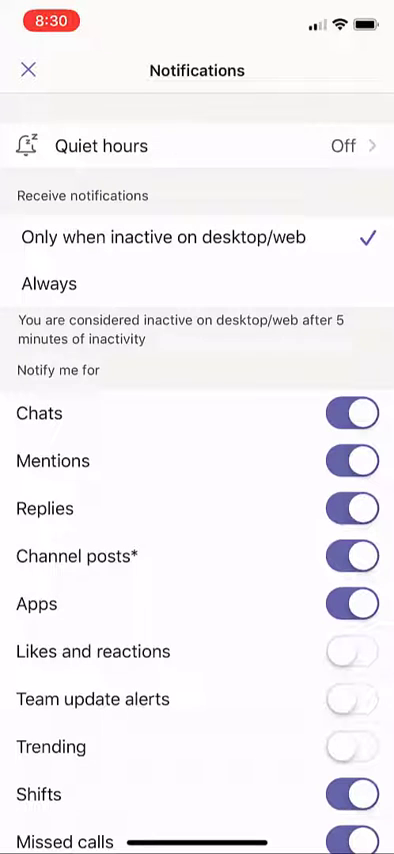
Step: Scroll the Notify me for list down to Meetings, sound and vibration settings
{"action": "scroll", "scroll_direction": "down", "scroll_amount": 3}
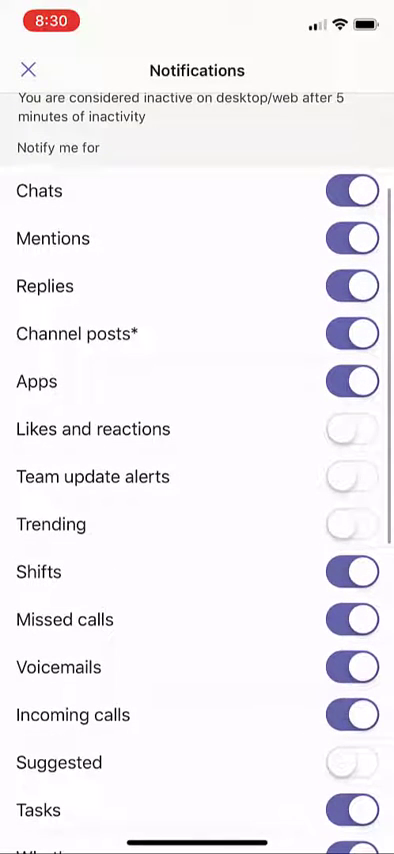
{"action": "scroll", "scroll_direction": "up", "scroll_amount": 3}
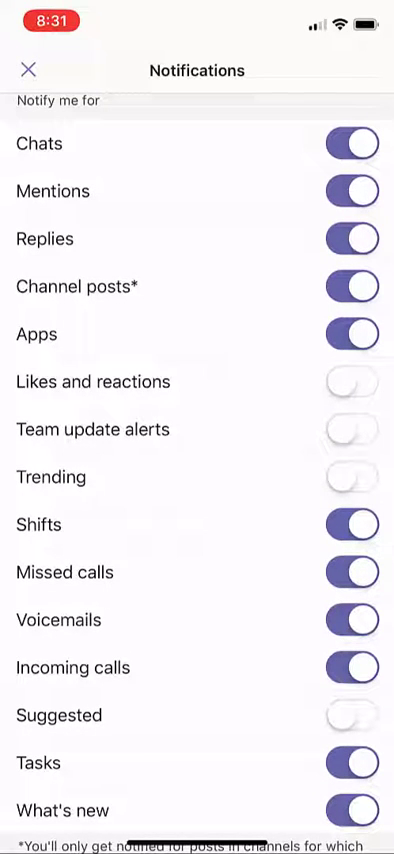
{"action": "scroll", "scroll_direction": "down", "scroll_amount": 3}
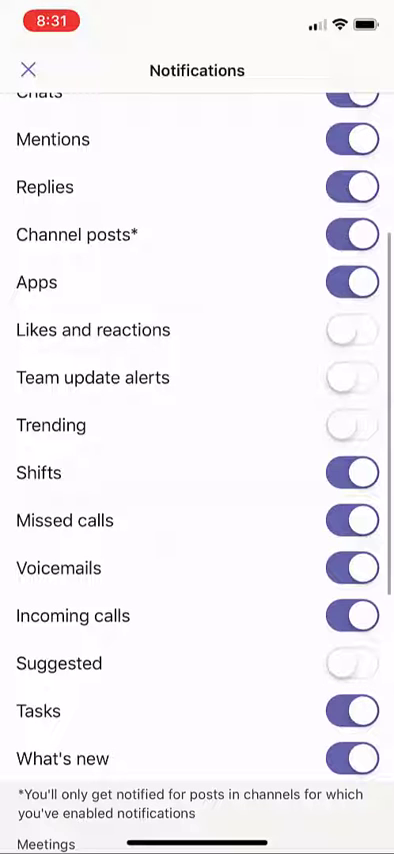
{"action": "scroll", "scroll_direction": "down", "scroll_amount": 3}
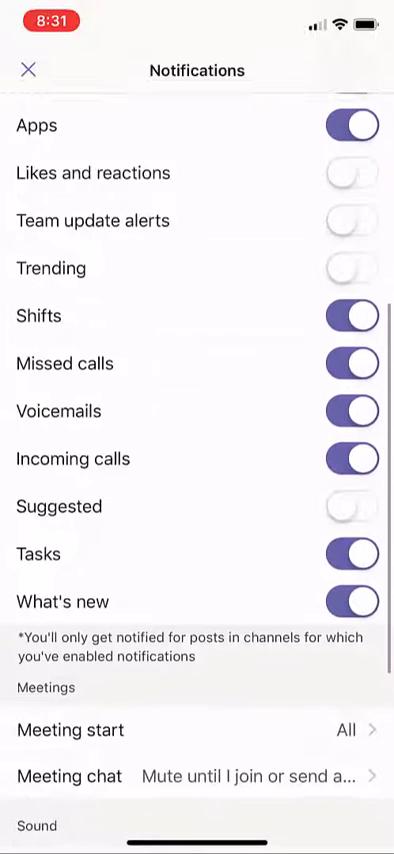
{"action": "scroll", "scroll_direction": "down", "scroll_amount": 3}
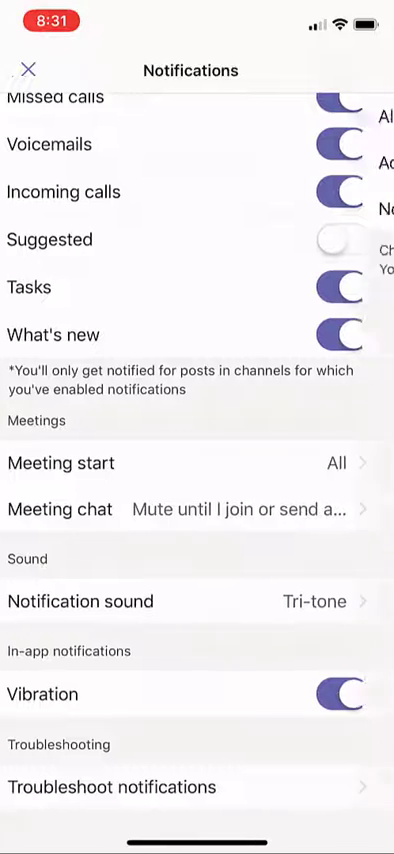
{"action": "left_click", "coordinate": [186, 463]}
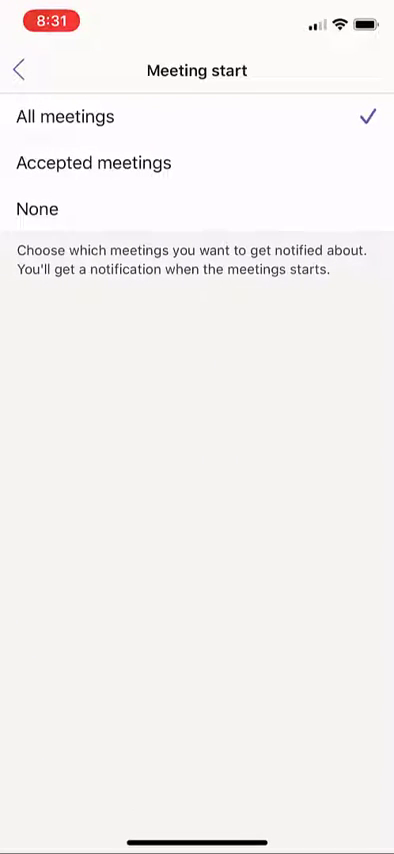
{"action": "left_click", "coordinate": [15, 69]}
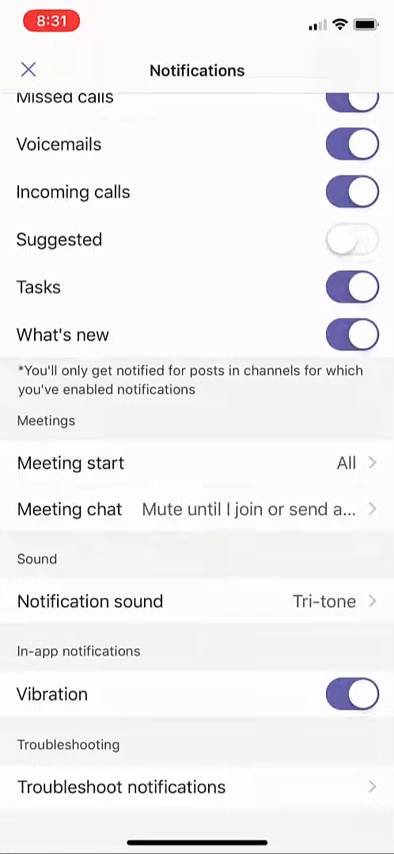